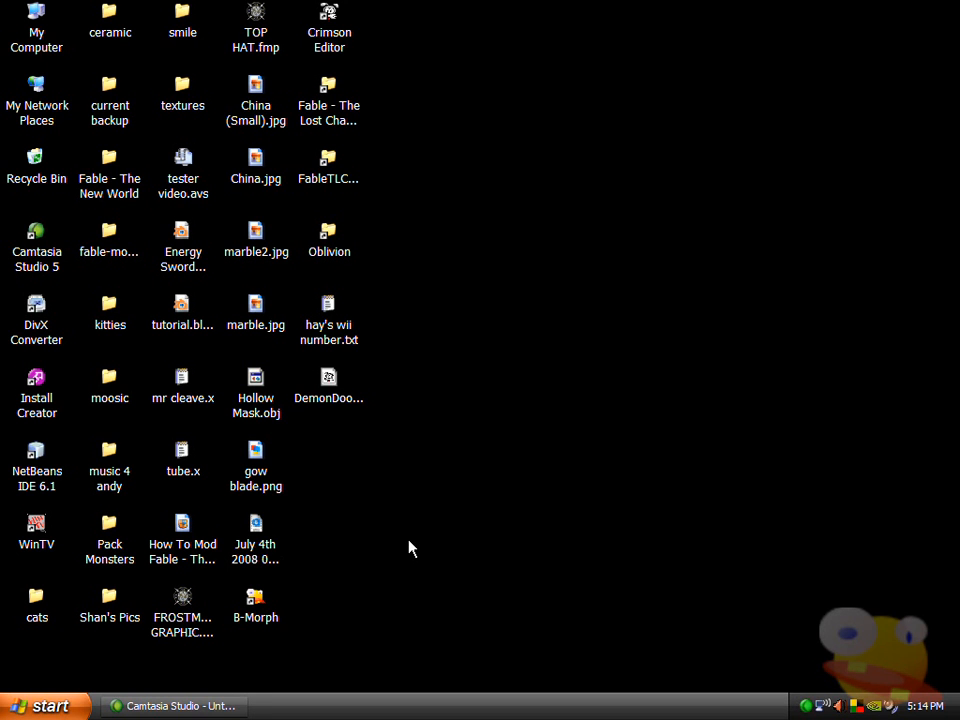
mouse_move(212, 444)
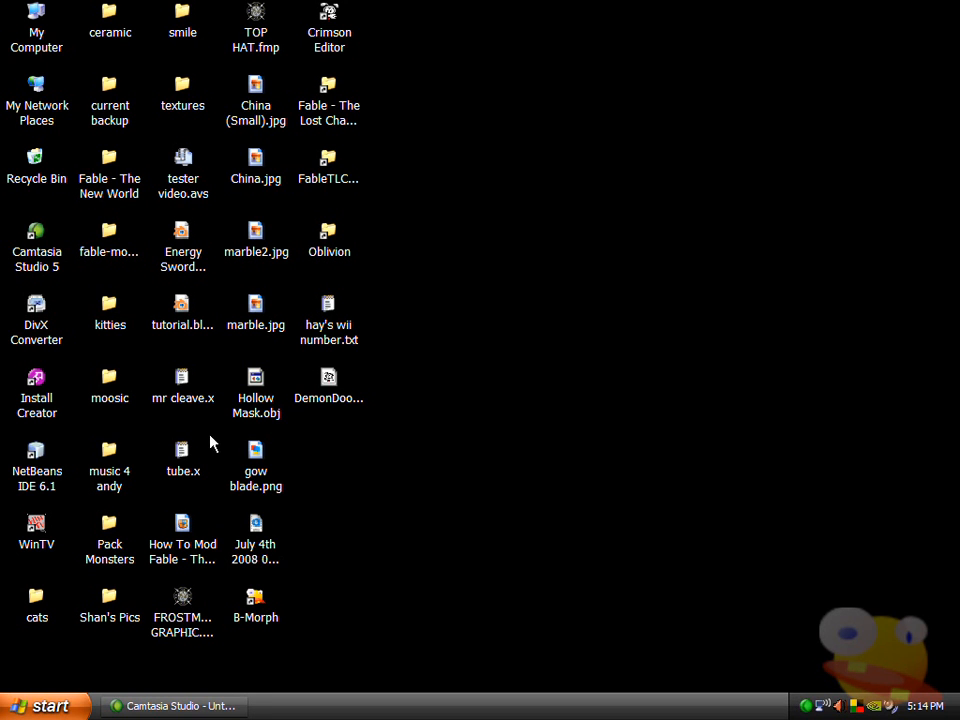
Paste a copy of mr cleave.x on the desktop, move it aside and rename it tube final.x.
click(182, 384)
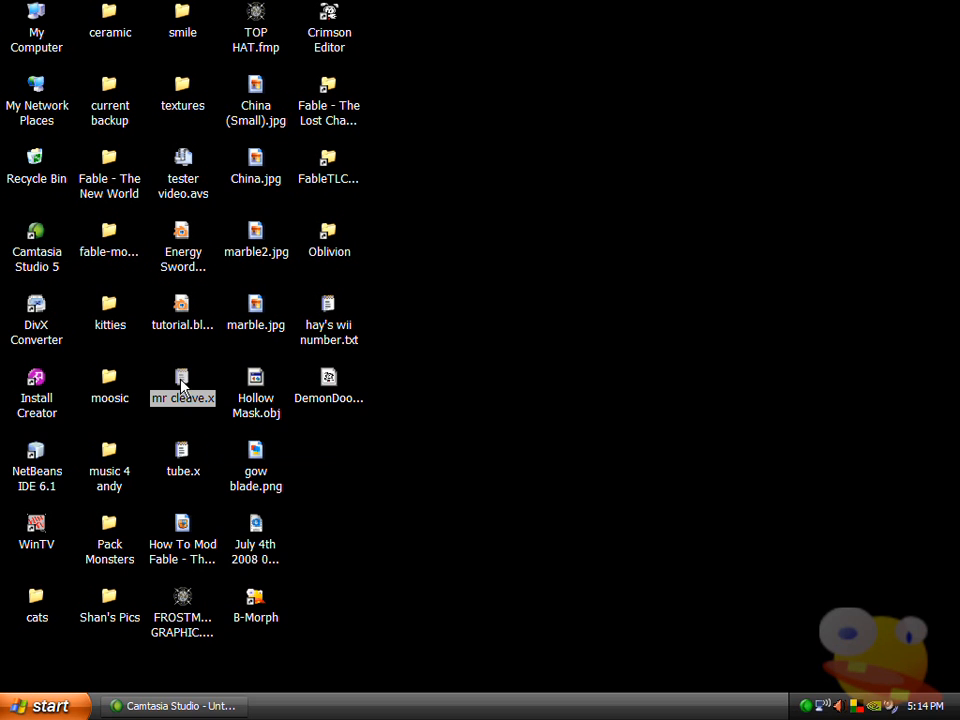
right_click(182, 390)
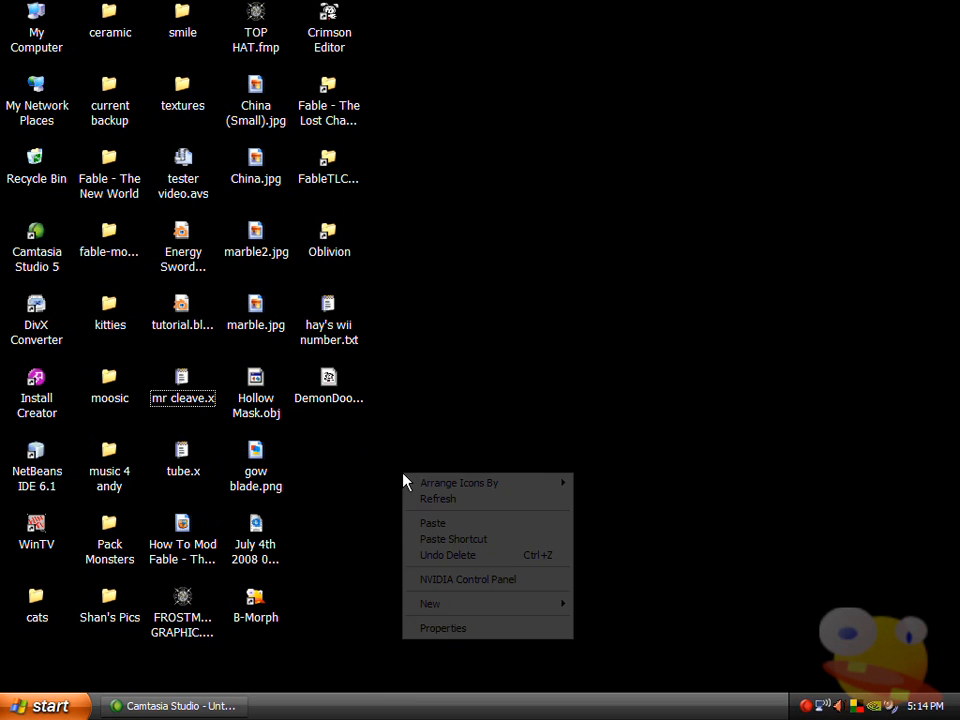
click(432, 522)
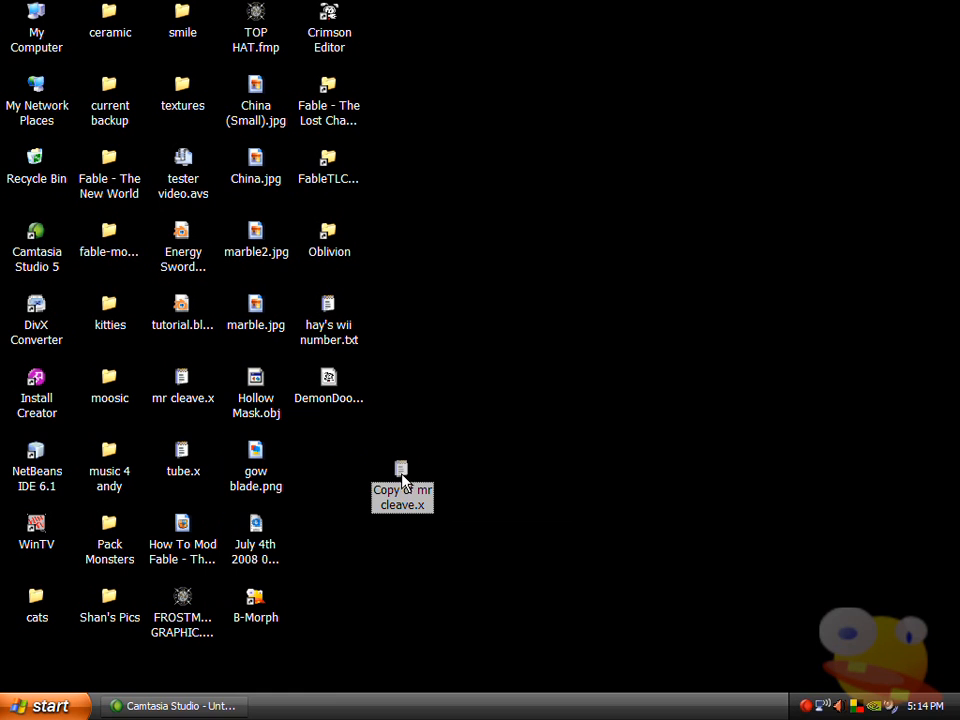
drag(402, 486, 436, 436)
text(tube final)
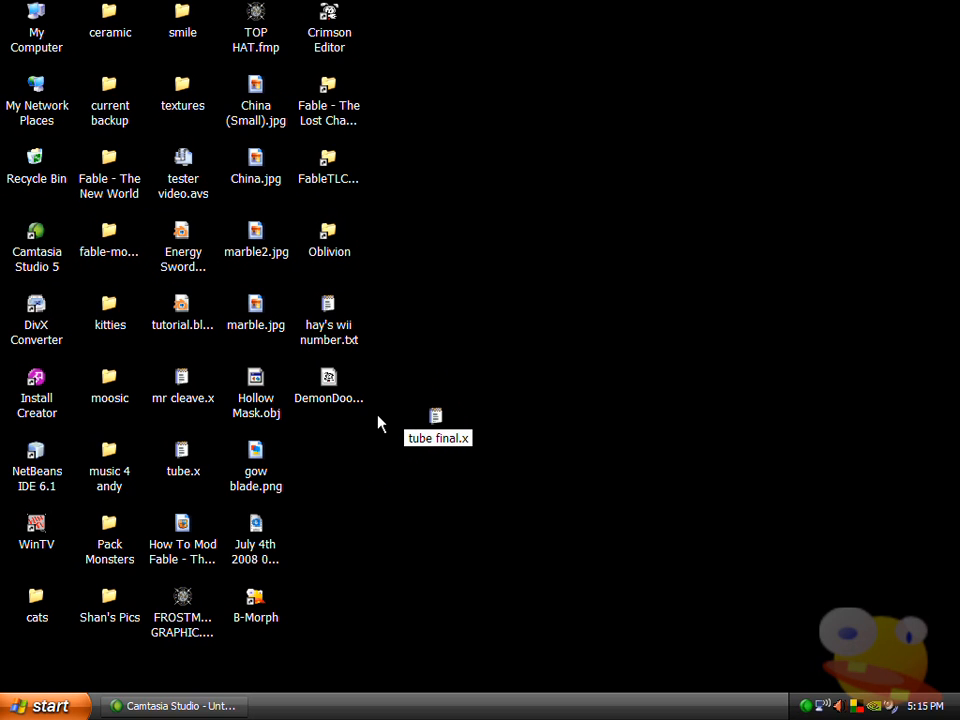
click(182, 458)
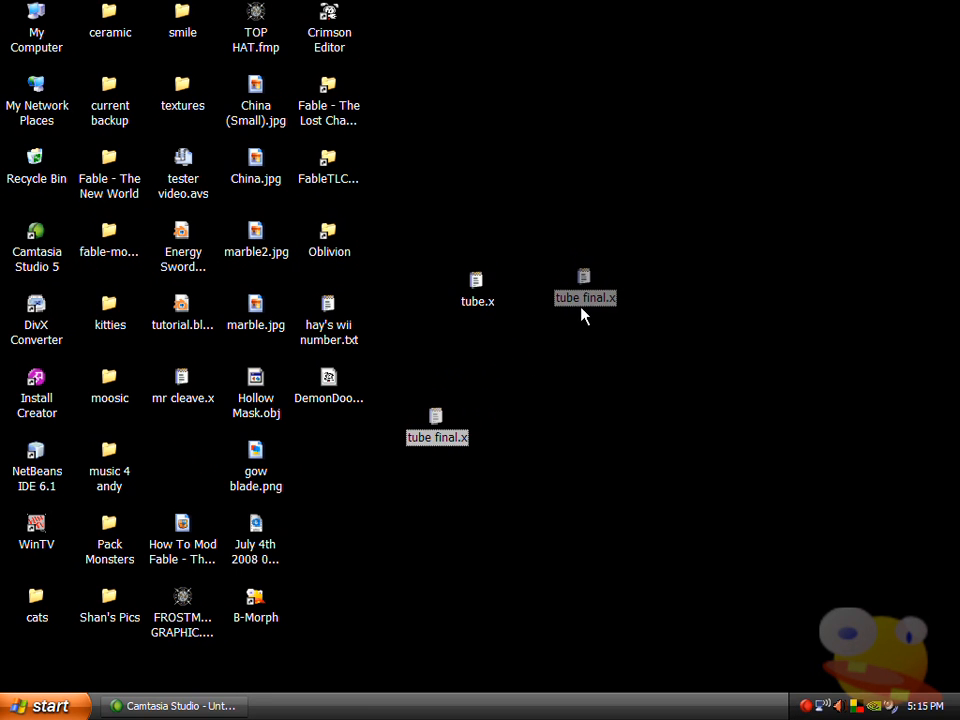
Open tube final.x in Notepad beside the tube.x window.
double_click(476, 288)
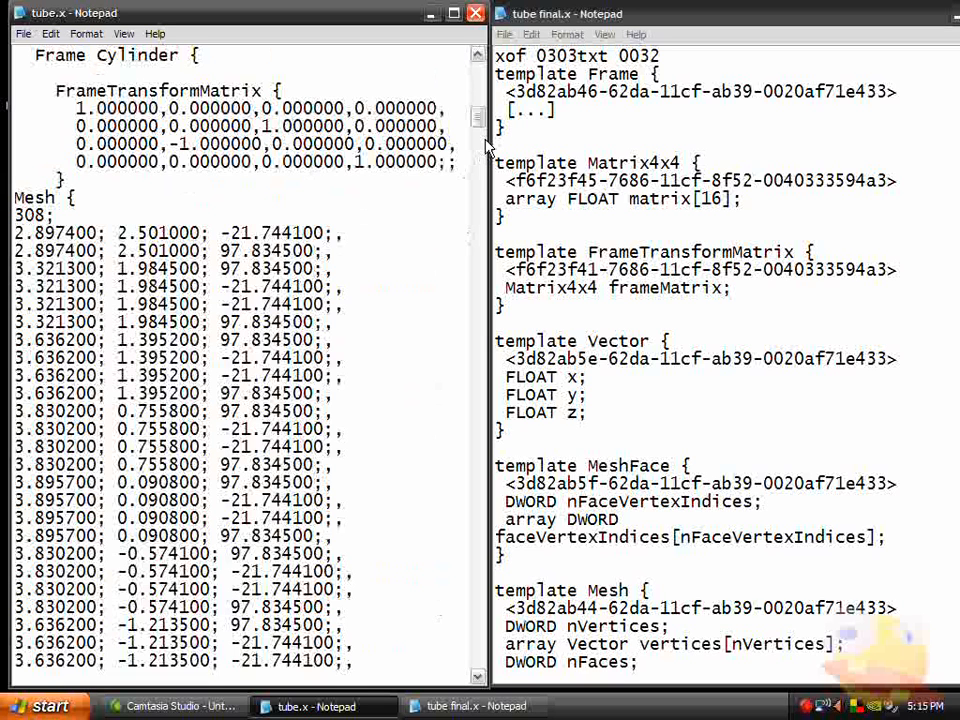
mouse_move(20, 204)
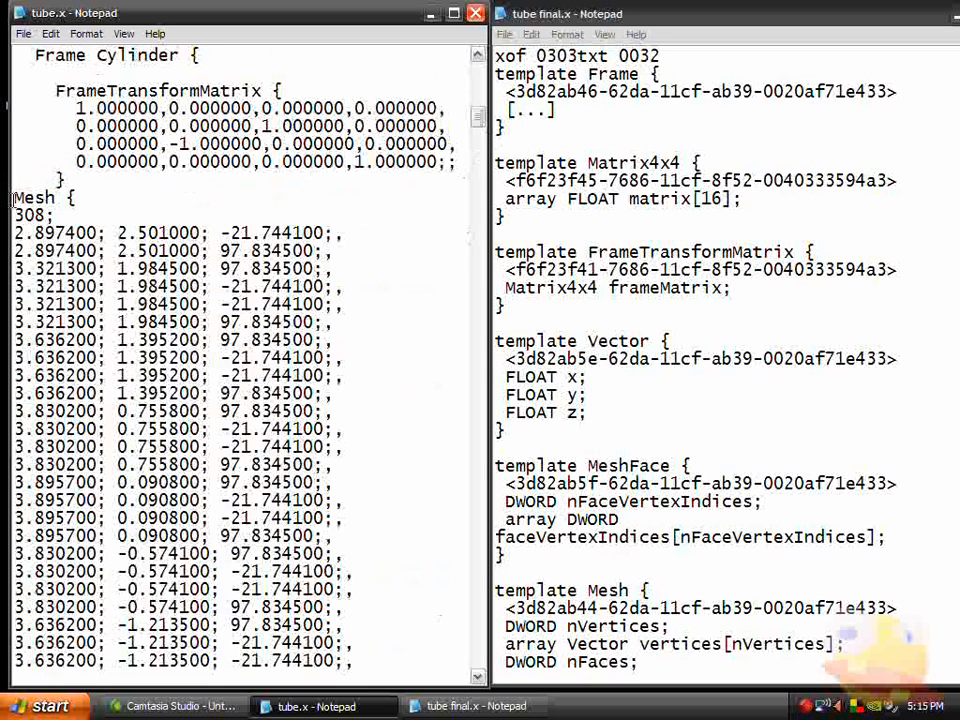
Paste tube.x's cylinder mesh data over tube final.x's old Mesh block, ending at MeshNormals.
scroll(down, 3)
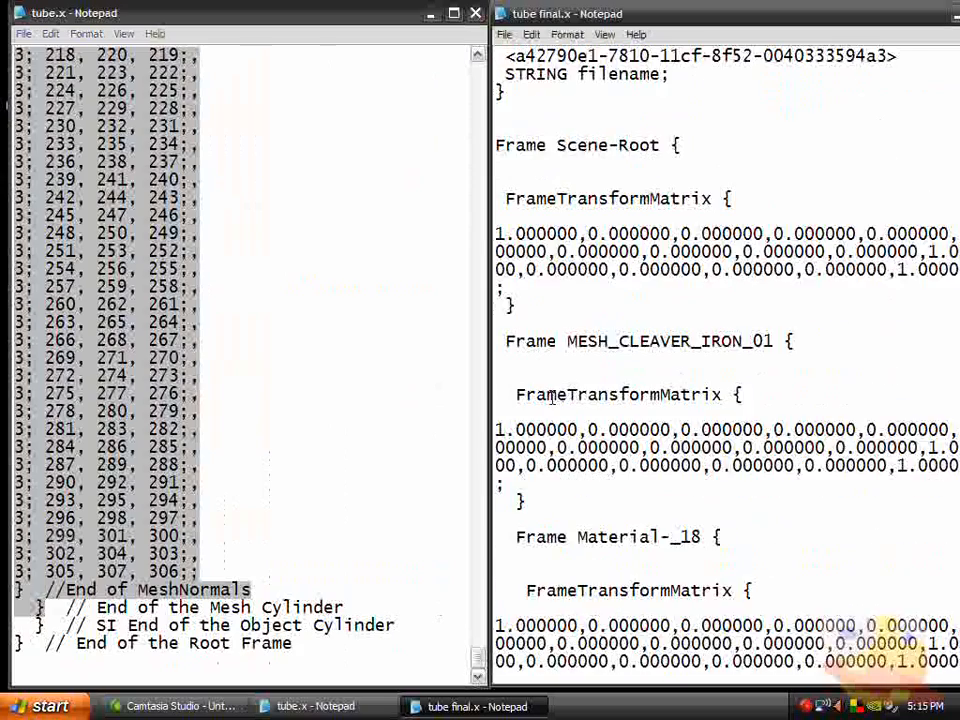
scroll(down, 3)
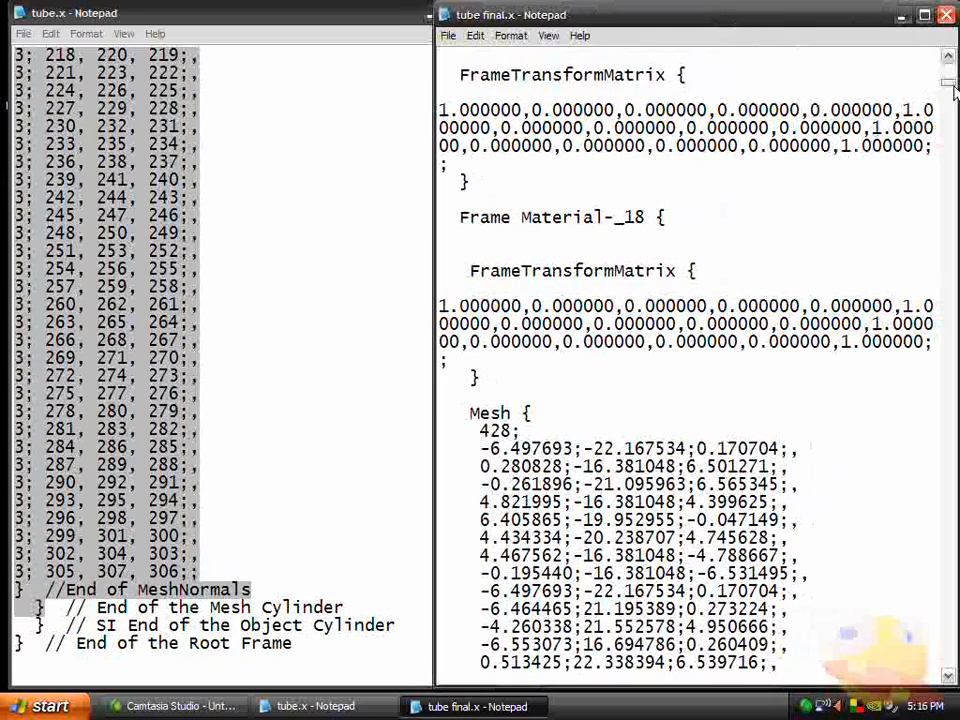
scroll(down, 3)
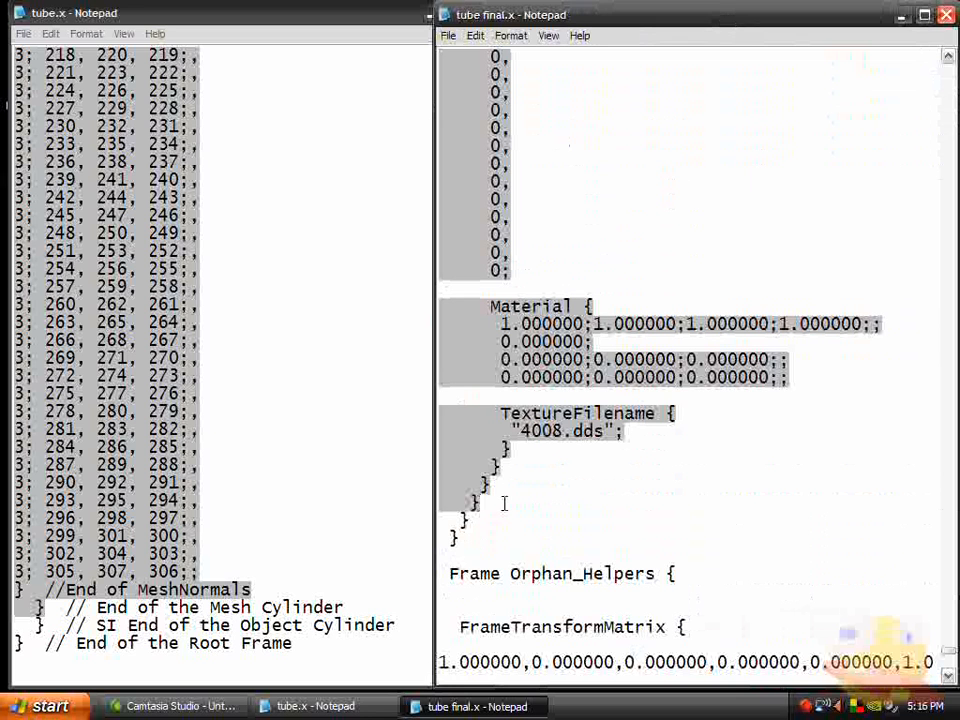
right_click(504, 504)
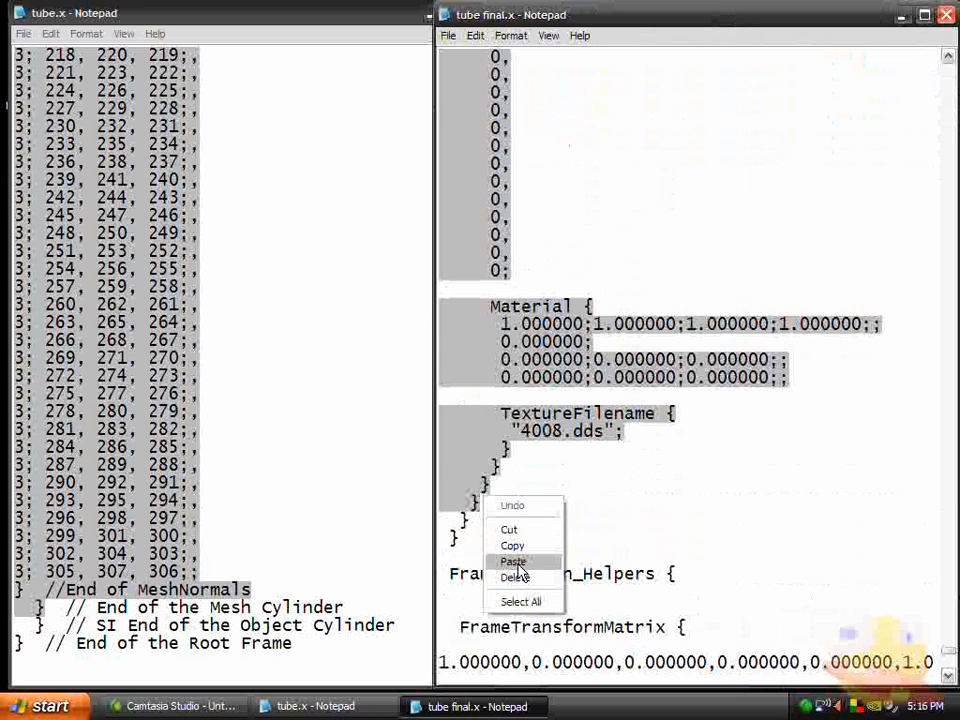
click(512, 560)
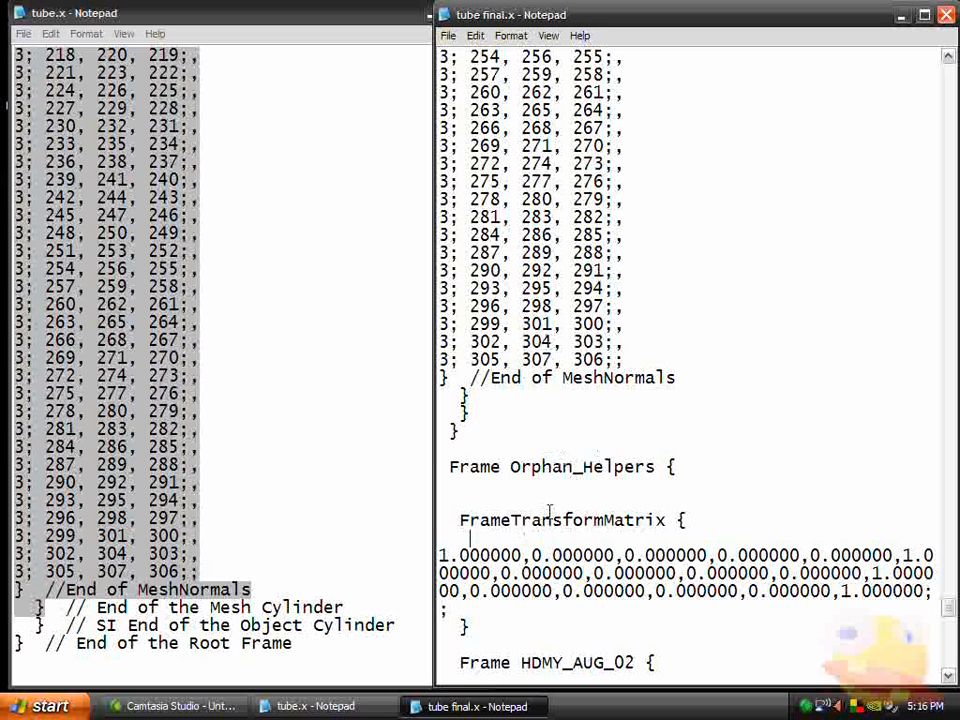
Scroll tube final.x down to its HPNT helper frames beside tube.x's RootFrame matrices.
scroll(down, 3)
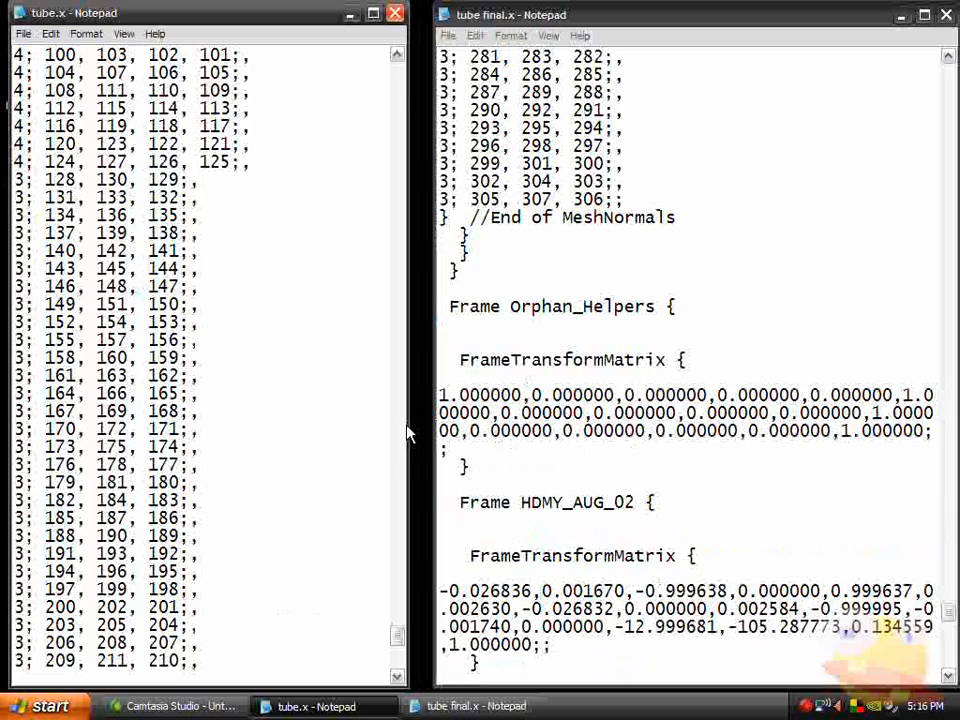
scroll(down, 3)
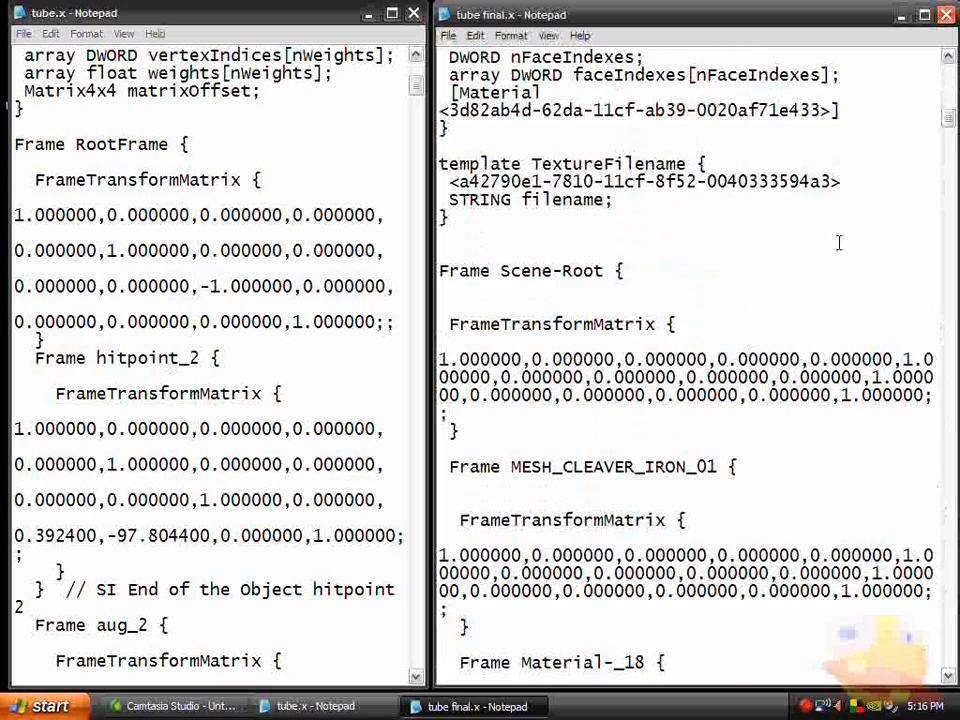
scroll(down, 3)
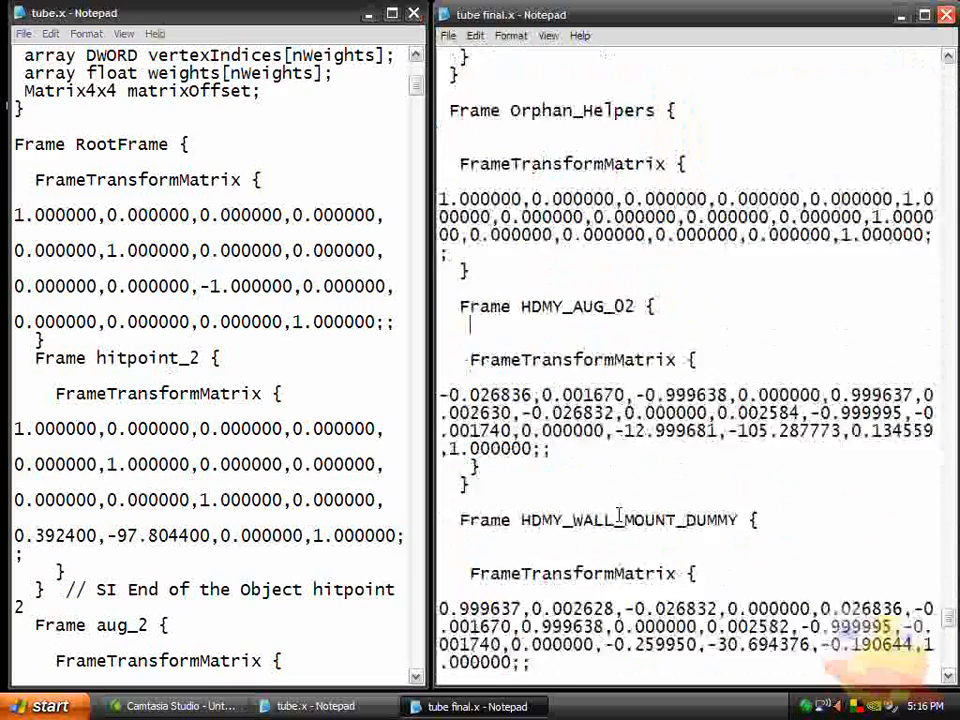
scroll(down, 3)
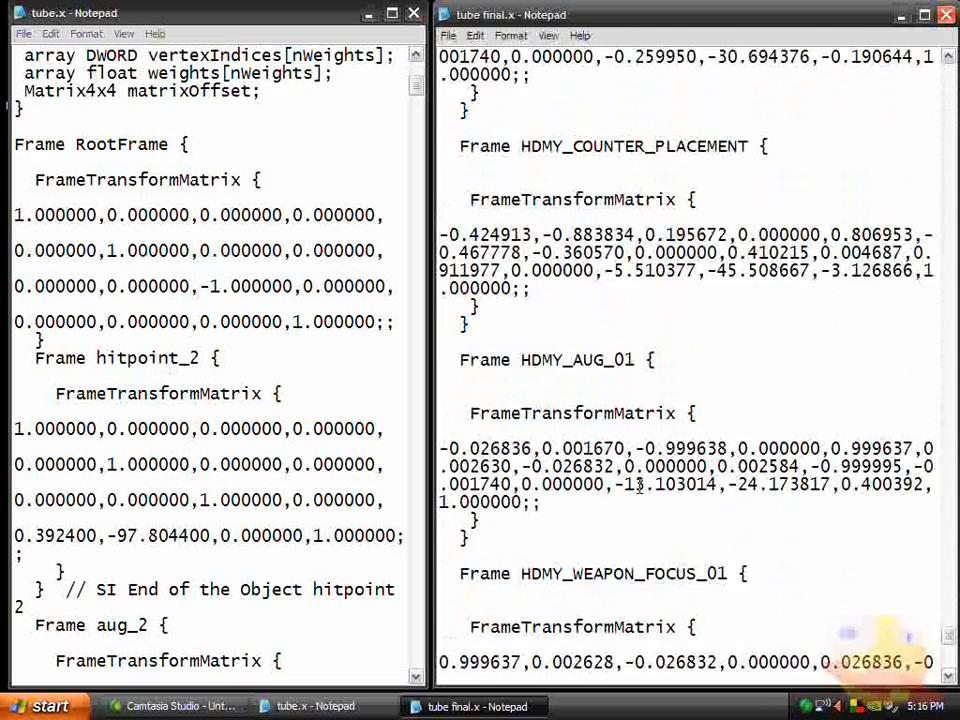
scroll(down, 3)
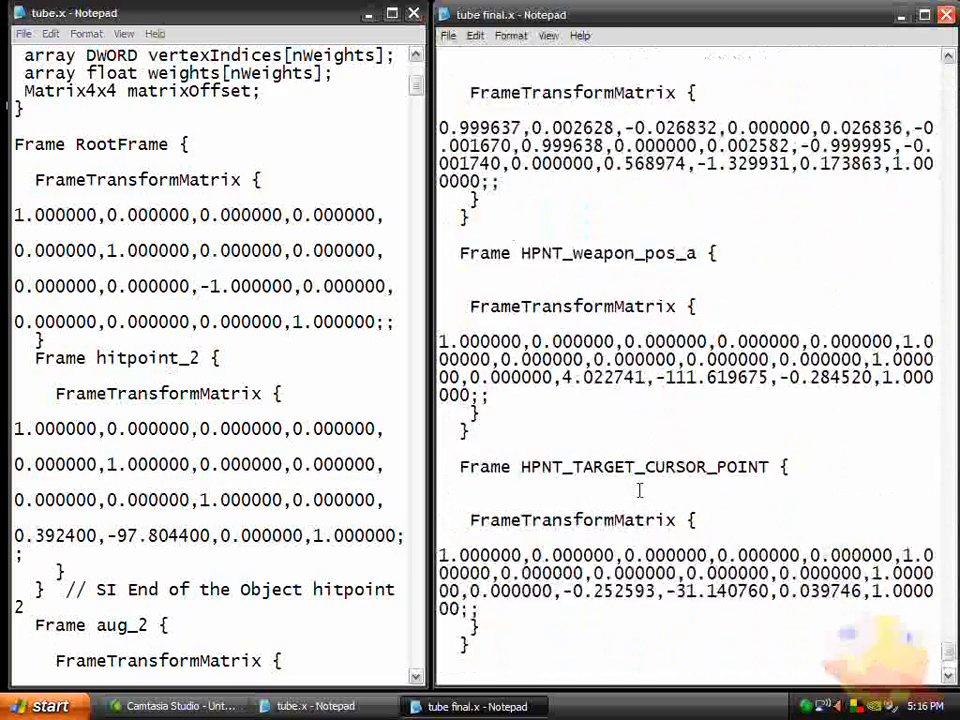
scroll(down, 3)
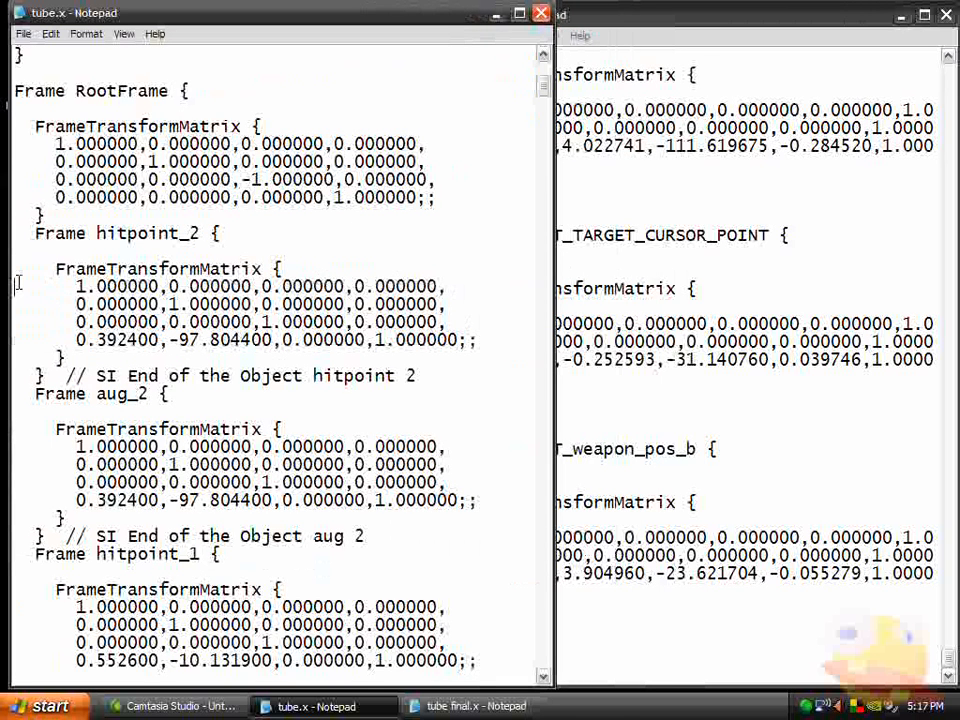
Replace HPNT_weapon_pos_b's matrix with hitpoint_2's and HPNT_weapon_pos_a's with hitpoint_1's from tube.x.
drag(76, 288, 480, 340)
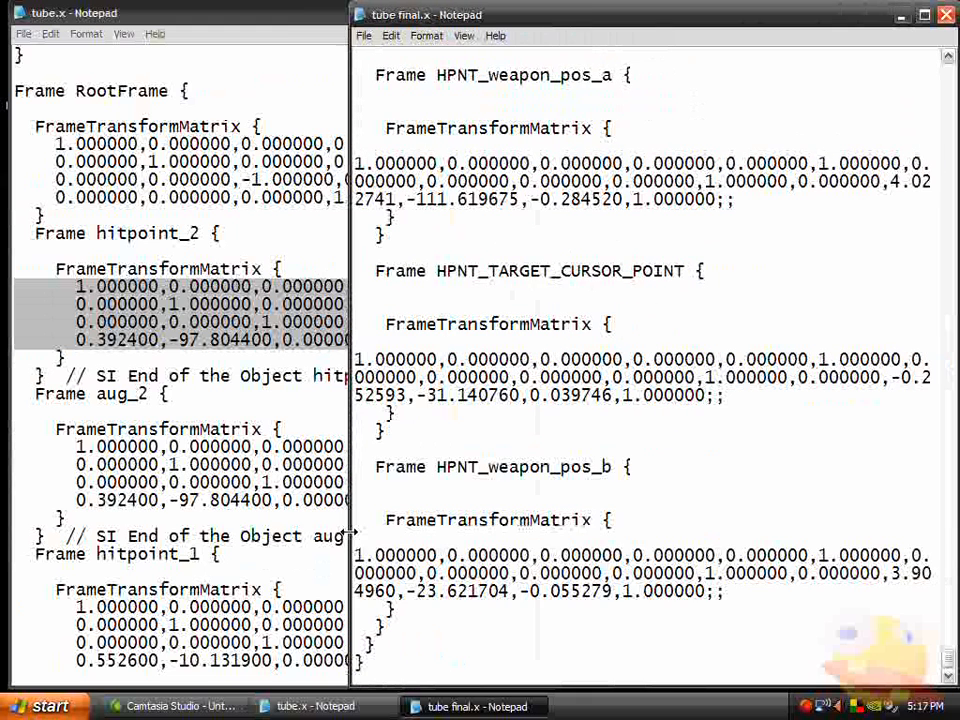
drag(356, 556, 728, 592)
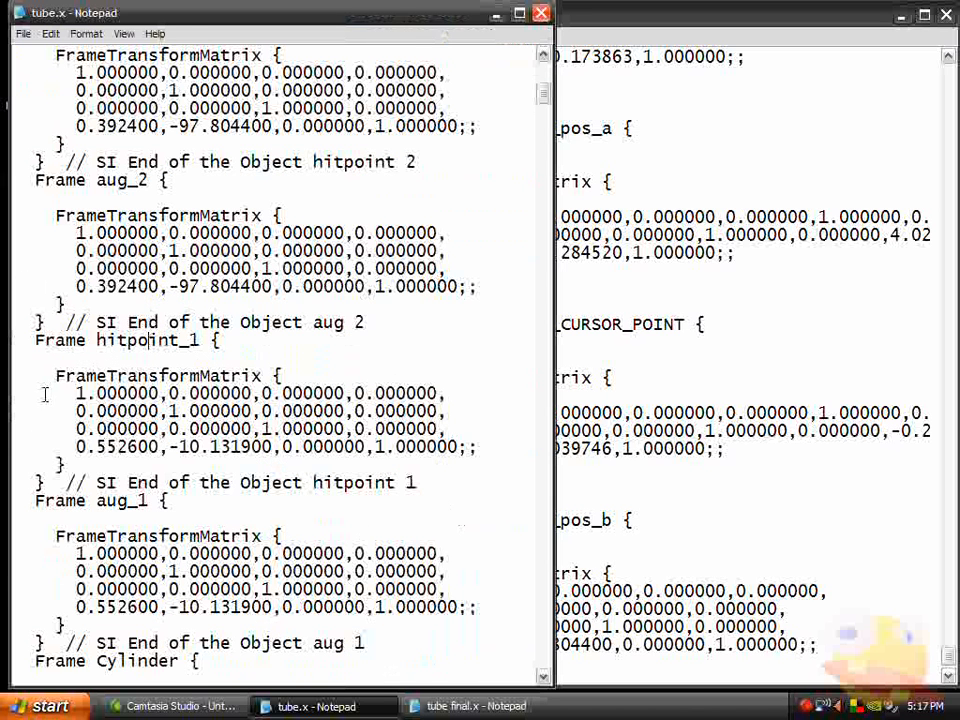
drag(76, 392, 476, 448)
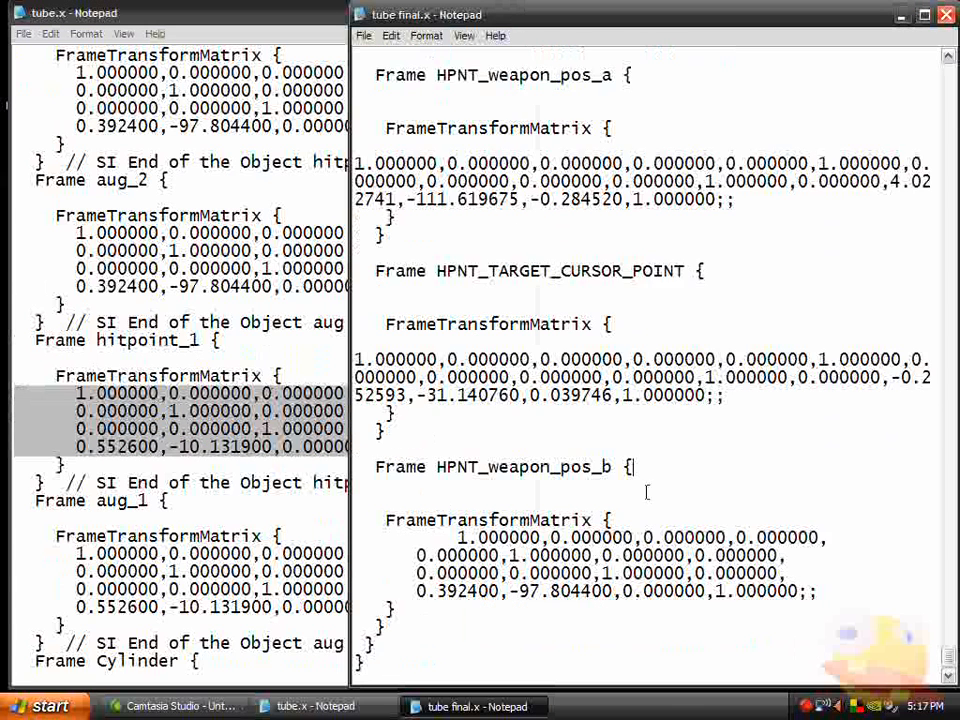
scroll(down, 3)
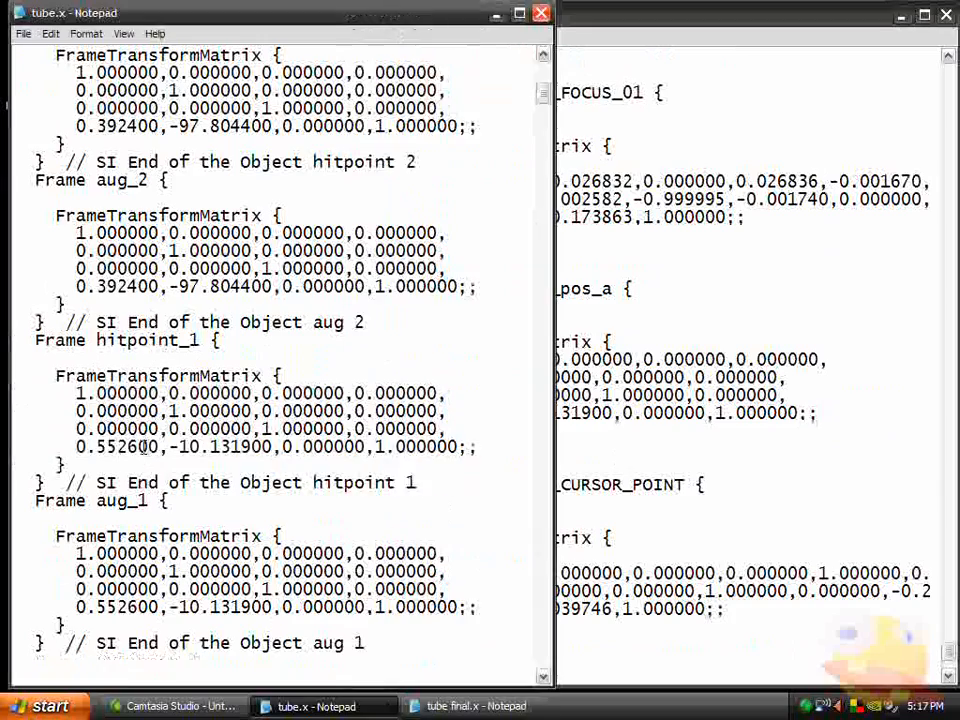
scroll(down, 3)
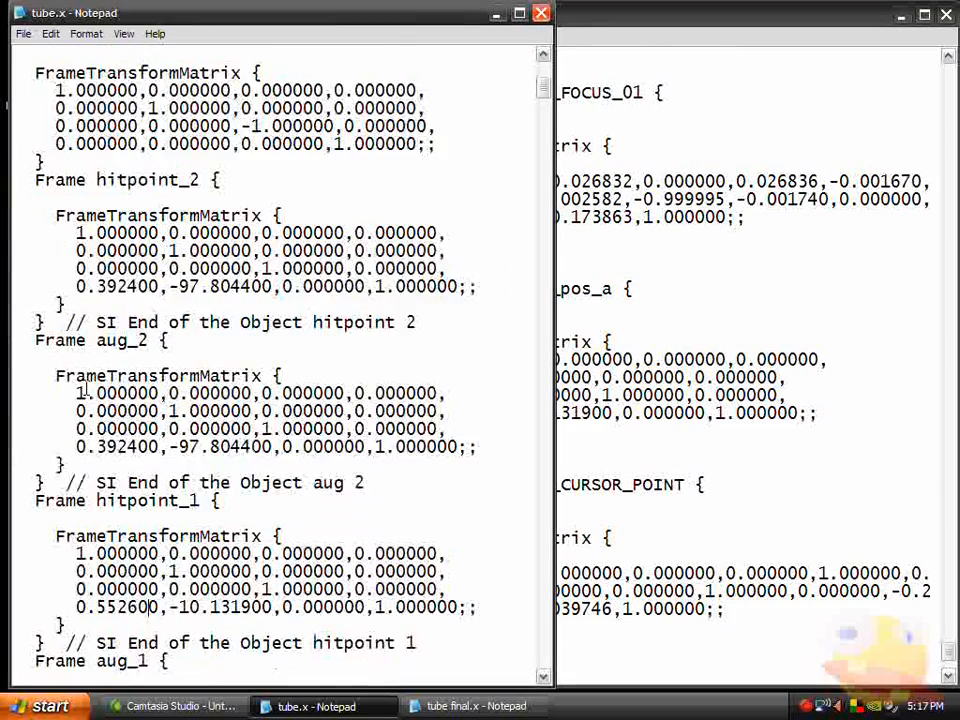
scroll(down, 3)
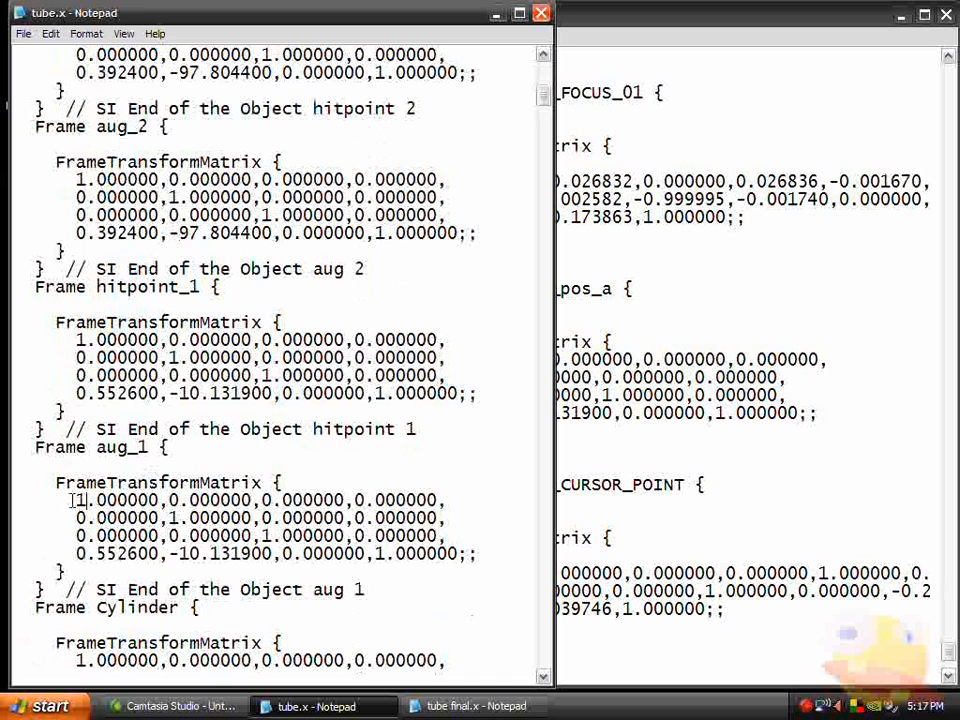
Replace the HDMY_AUG_01 and HDMY_AUG_02 matrices with tube.x's aug_1 and aug_2 matrices.
drag(76, 500, 478, 554)
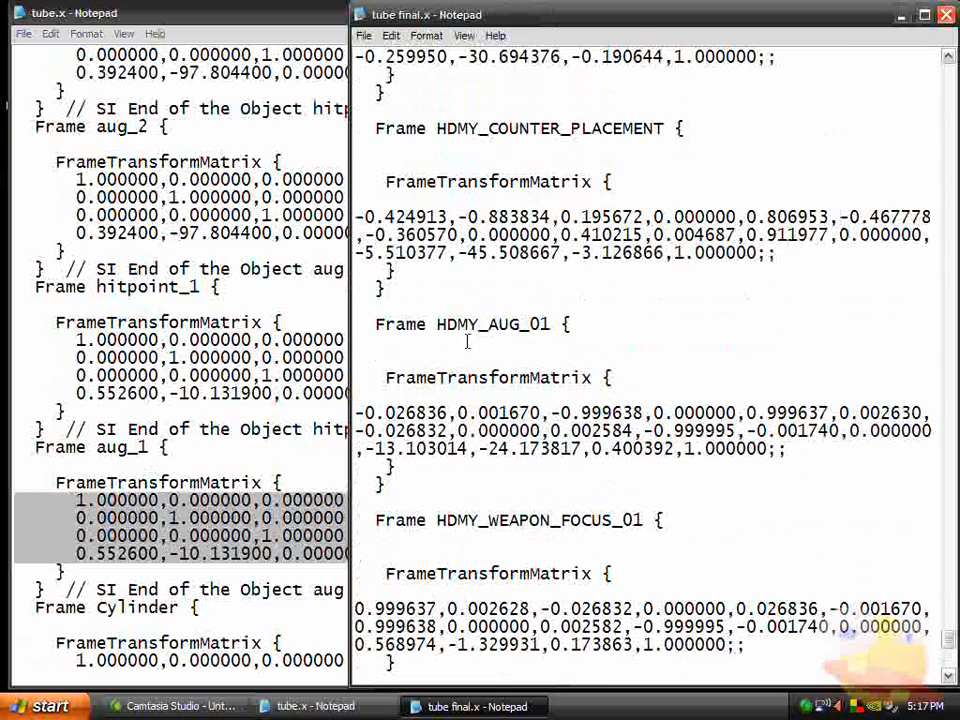
double_click(390, 412)
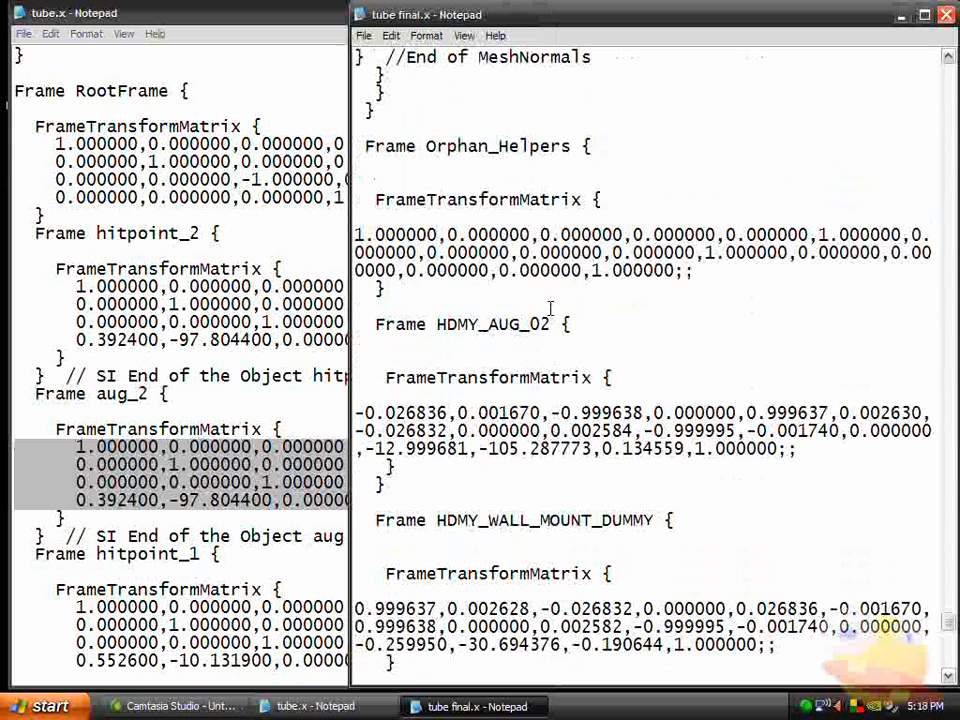
double_click(404, 412)
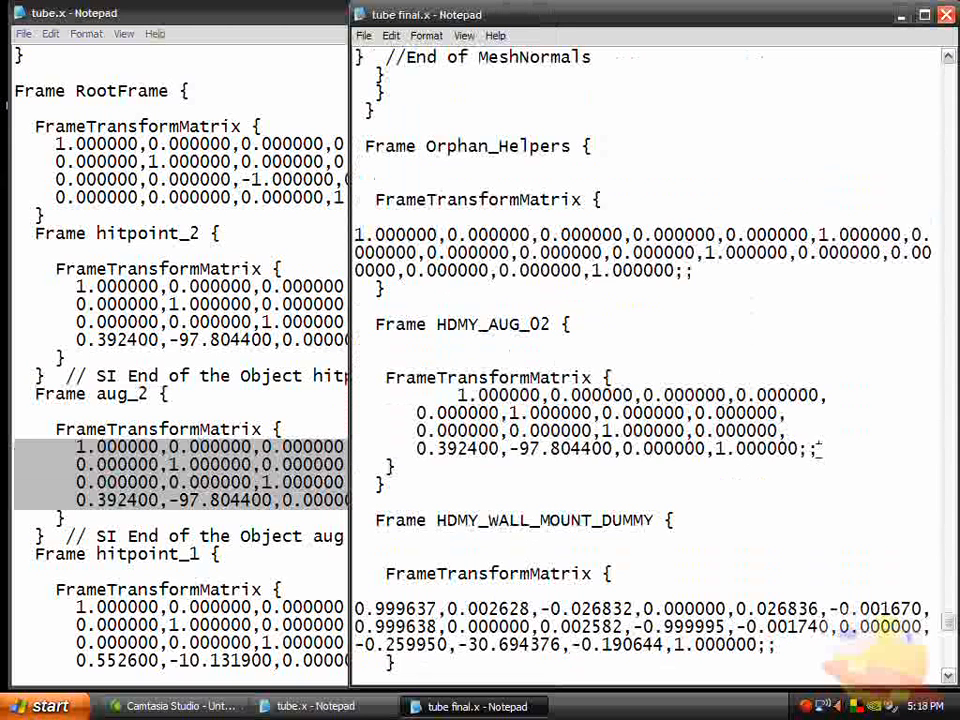
scroll(down, 3)
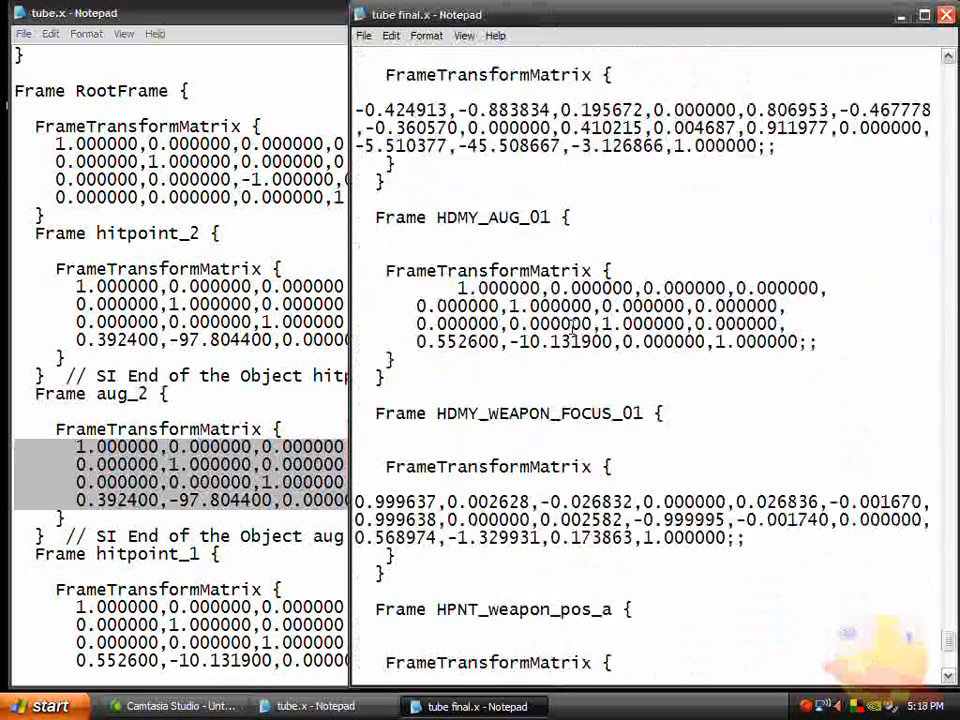
scroll(down, 3)
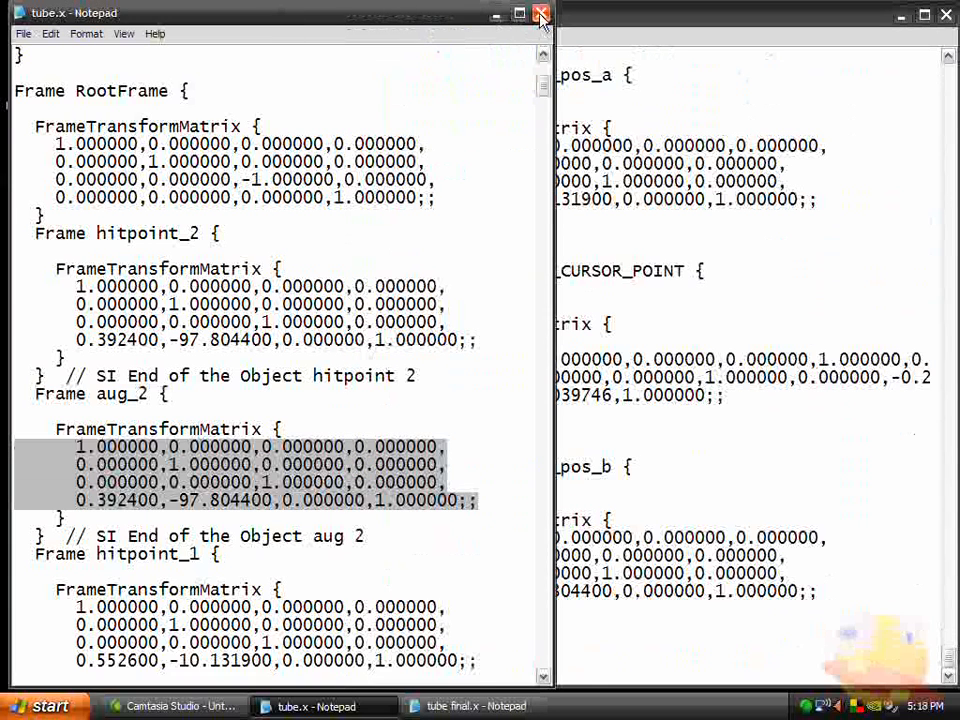
mouse_move(540, 16)
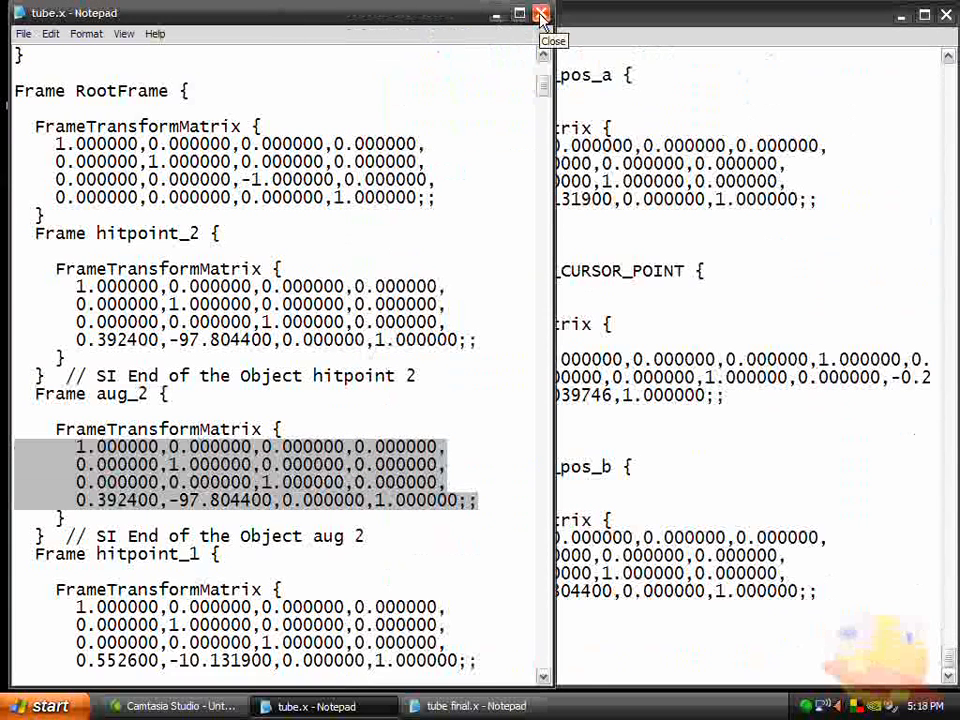
Close both Notepad files and bring up the desktop actions for tube.x.
click(542, 16)
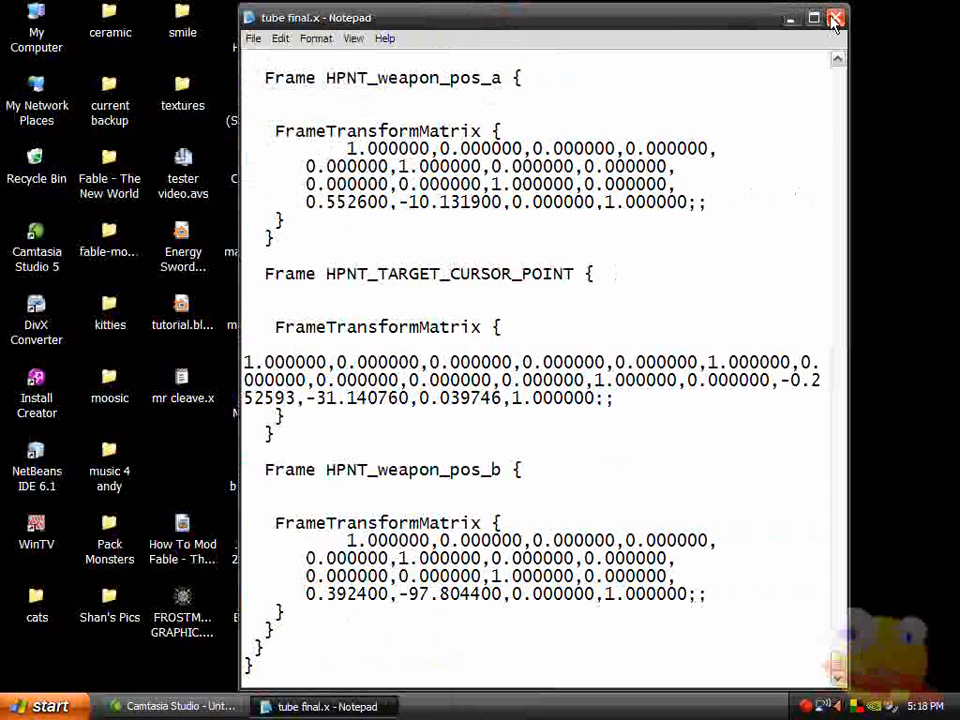
click(836, 18)
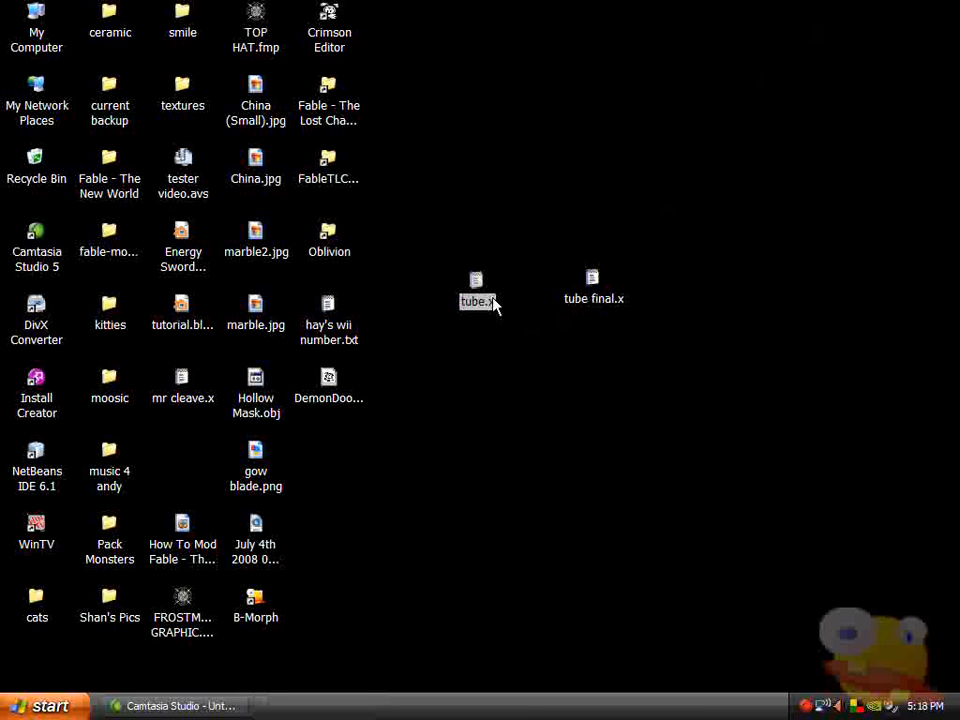
right_click(476, 300)
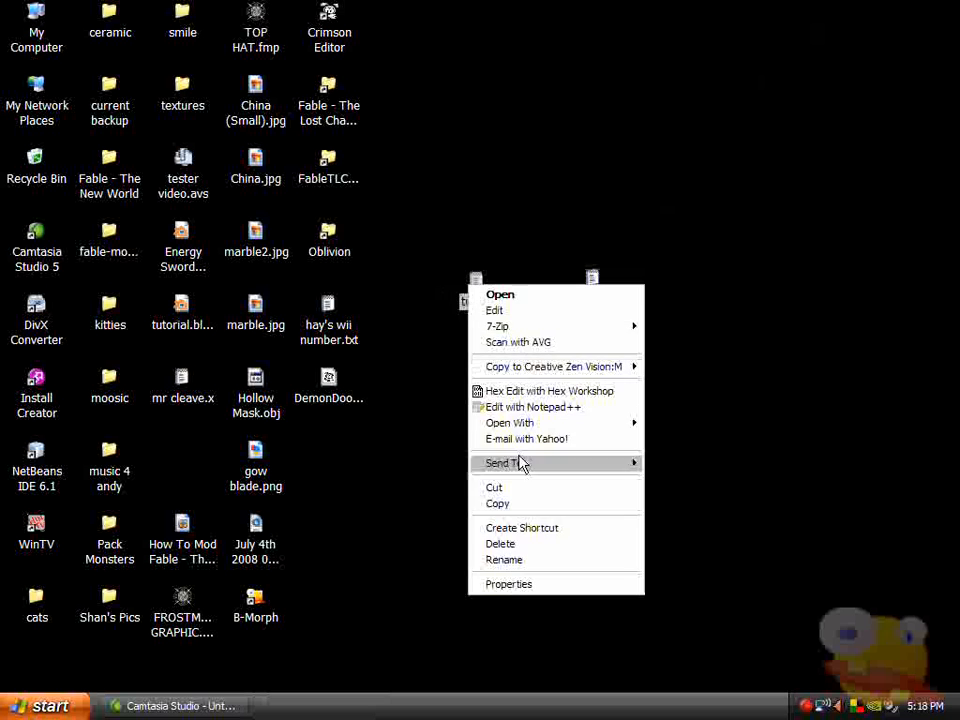